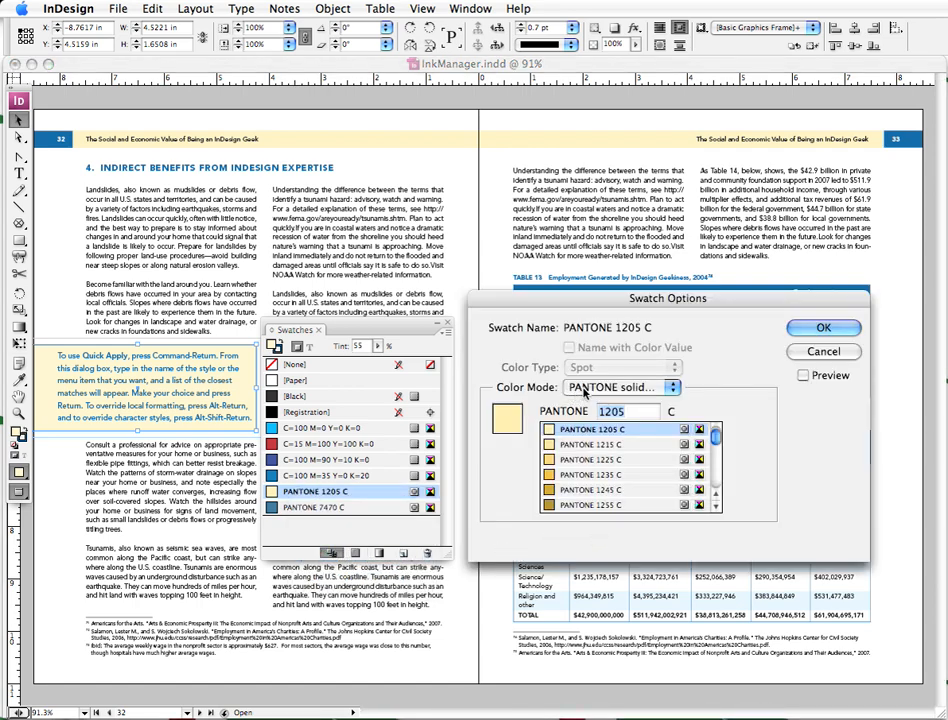
Step: In Swatch Options, make PANTONE 1205 C a CMYK process colour and confirm
click(620, 388)
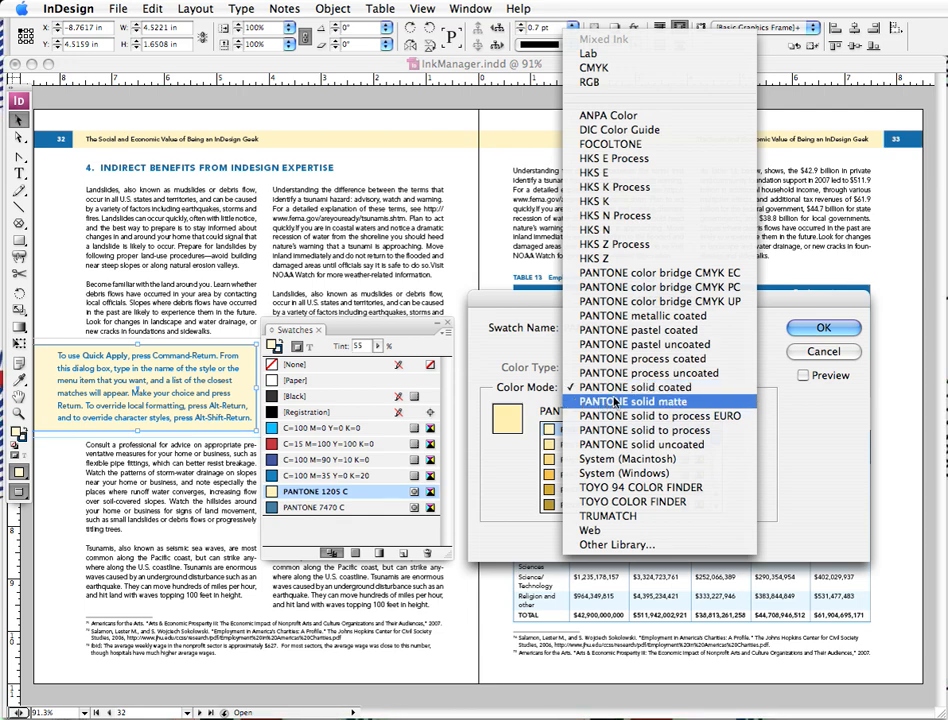
mouse_move(594, 68)
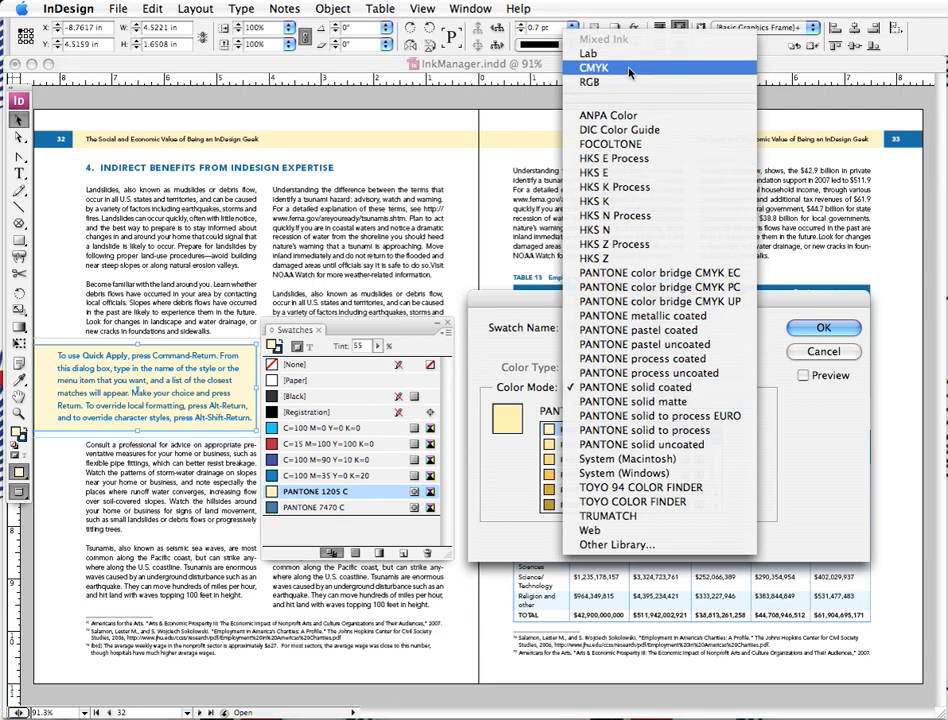
click(592, 68)
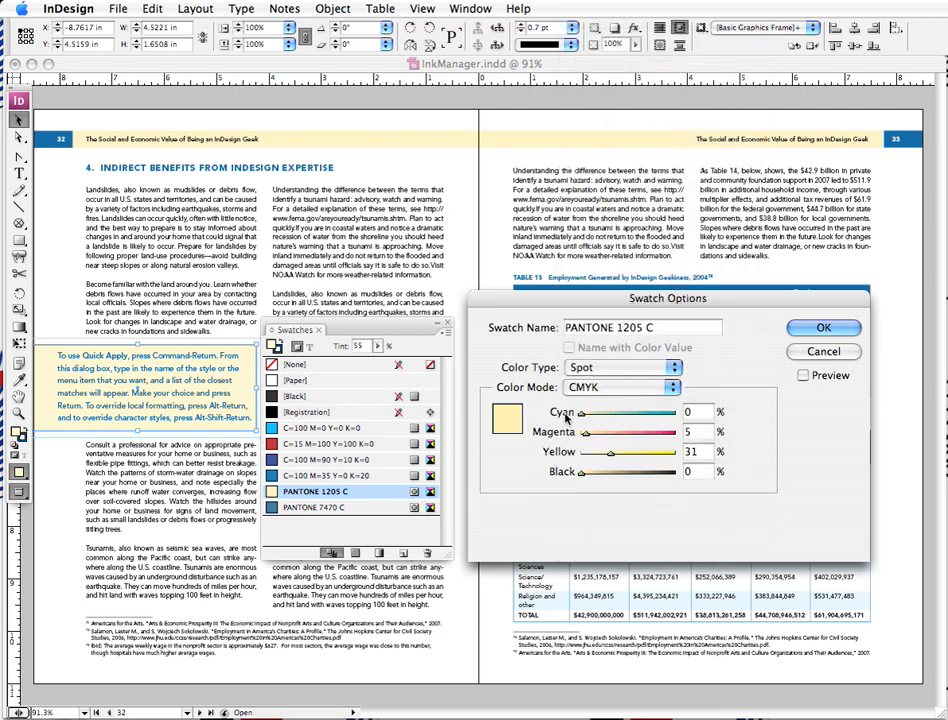
mouse_move(588, 430)
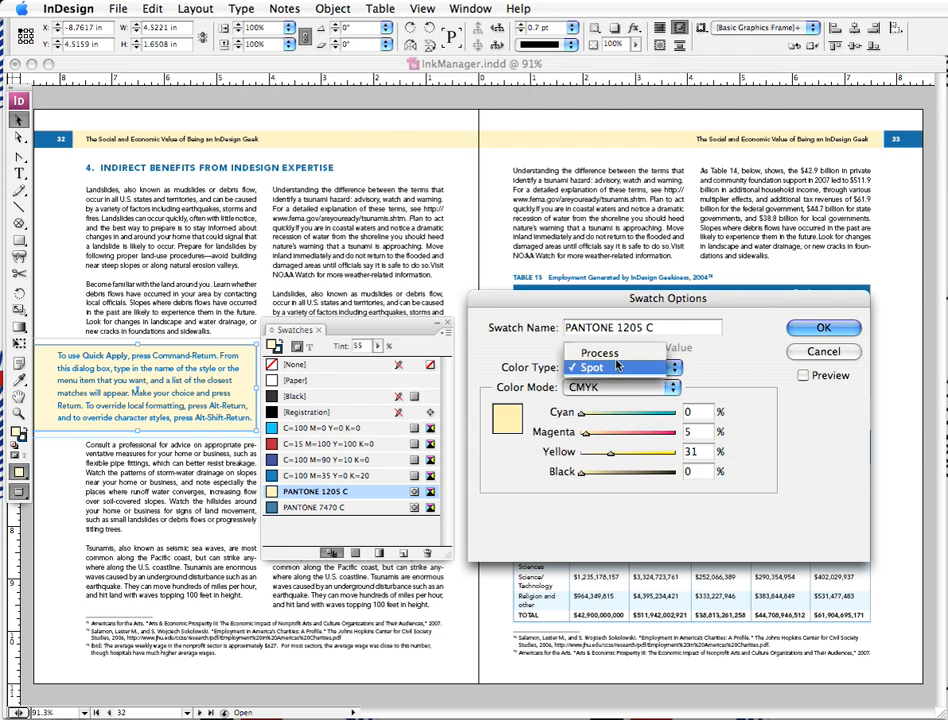
click(596, 368)
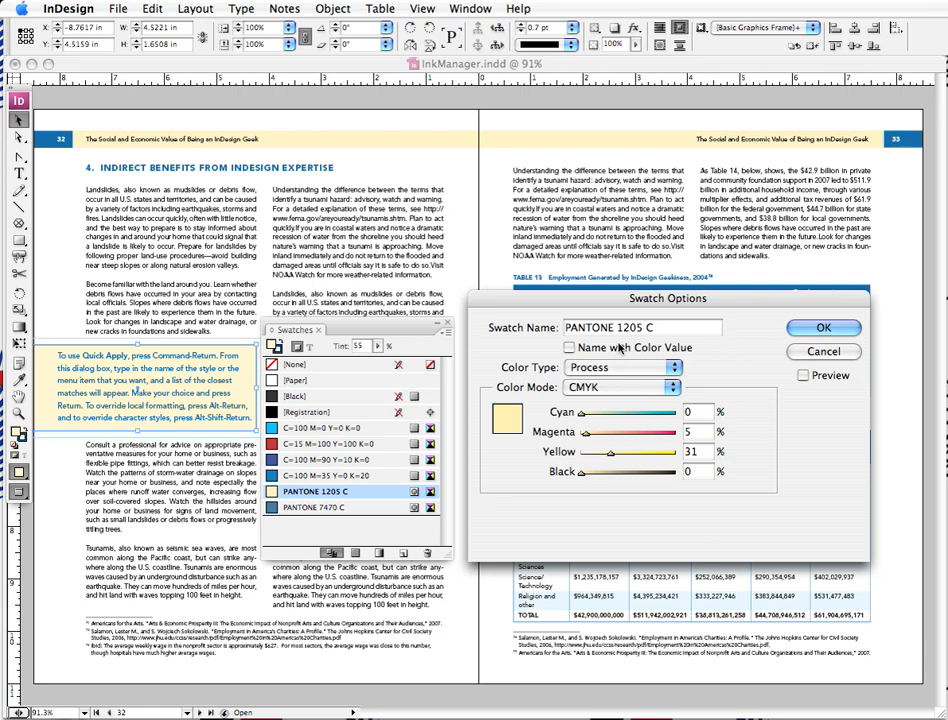
mouse_move(608, 348)
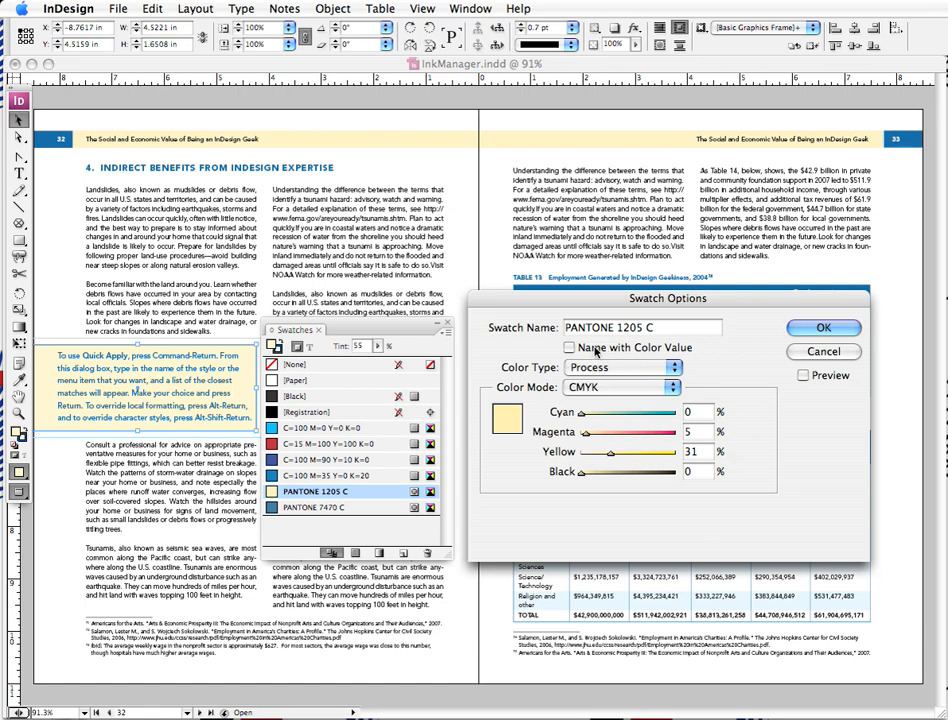
click(570, 348)
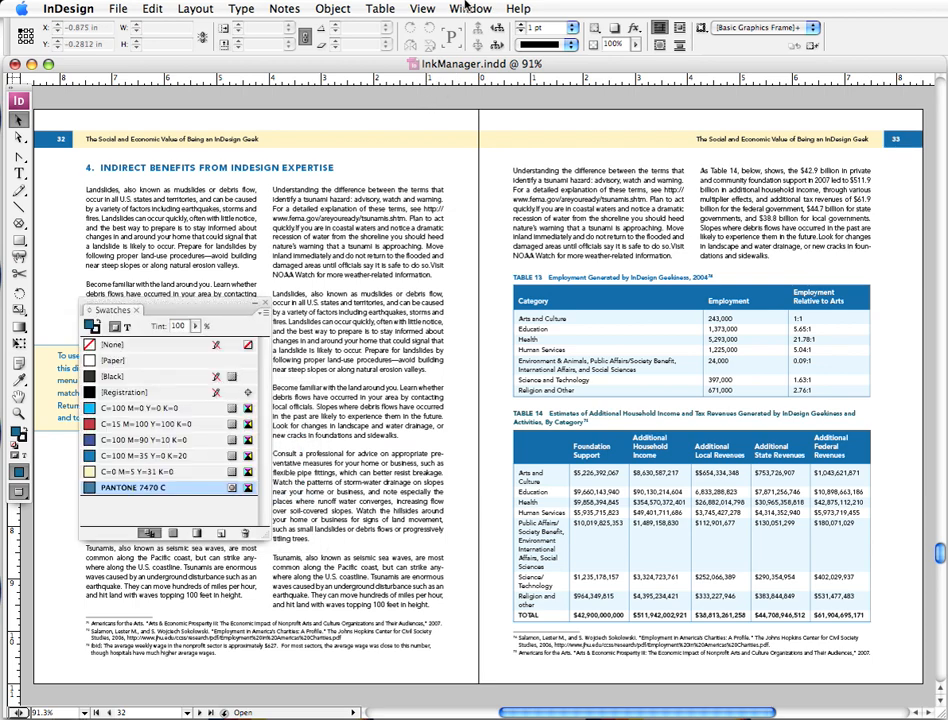
Step: In Separations Preview, isolate the PANTONE 7470 C plate, then return to the composite view
click(470, 8)
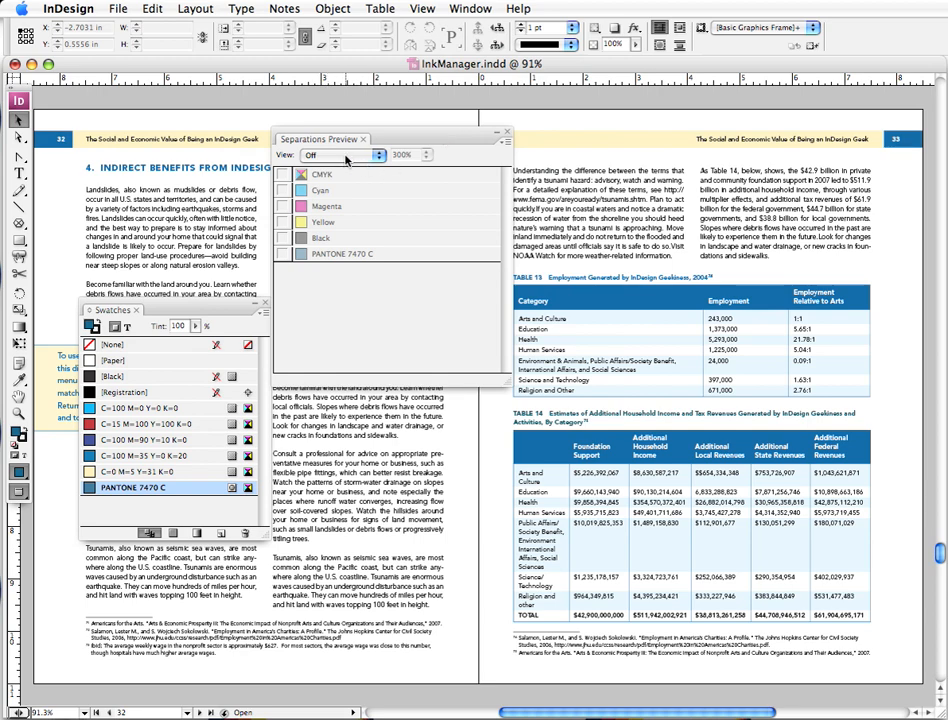
click(340, 156)
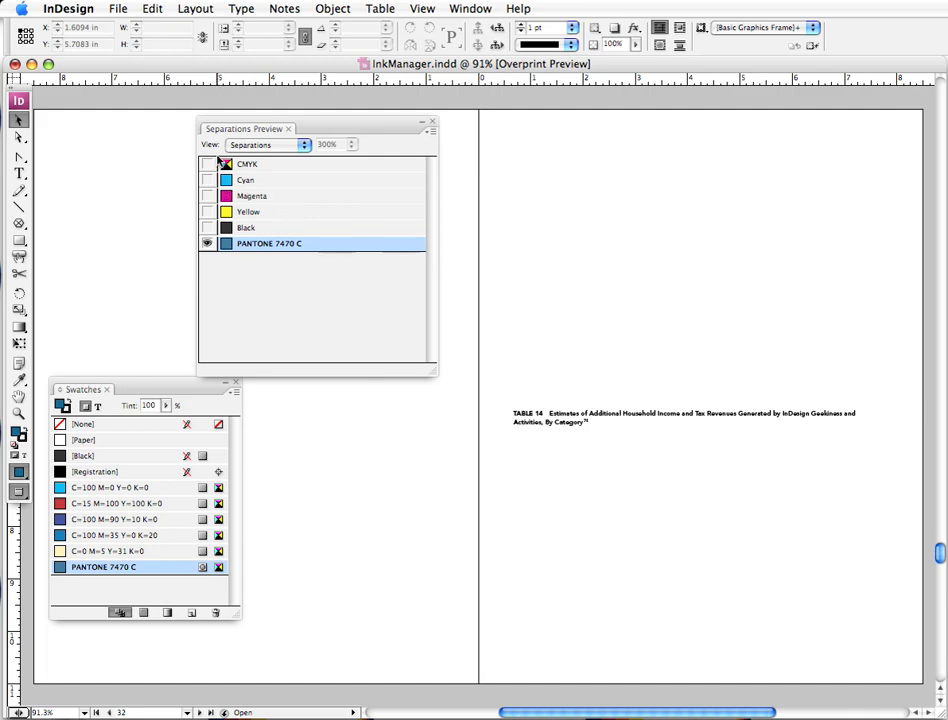
click(208, 164)
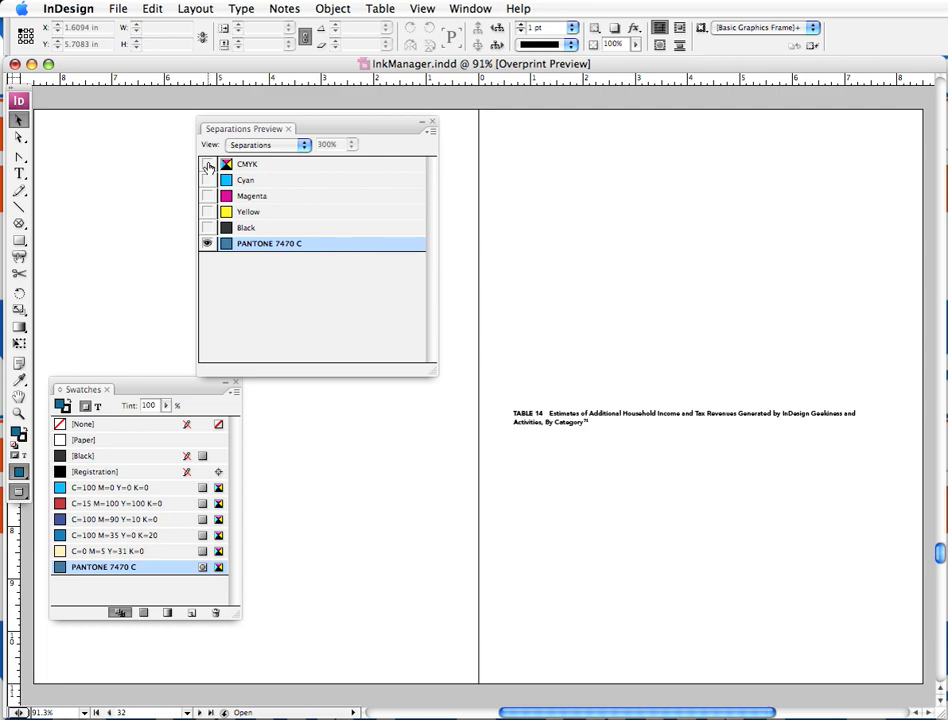
click(208, 164)
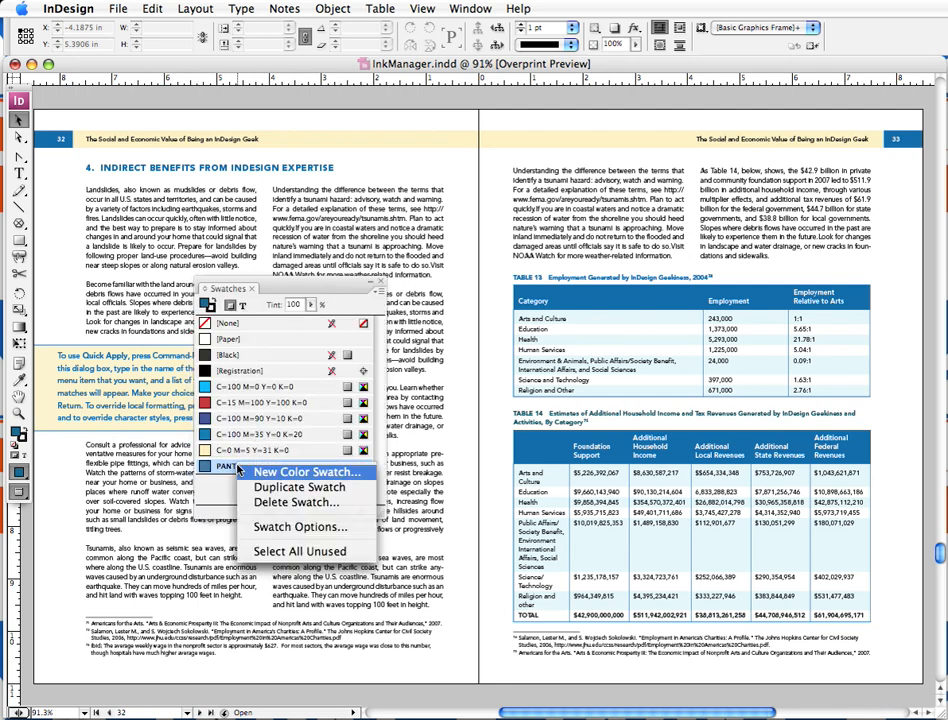
mouse_move(294, 502)
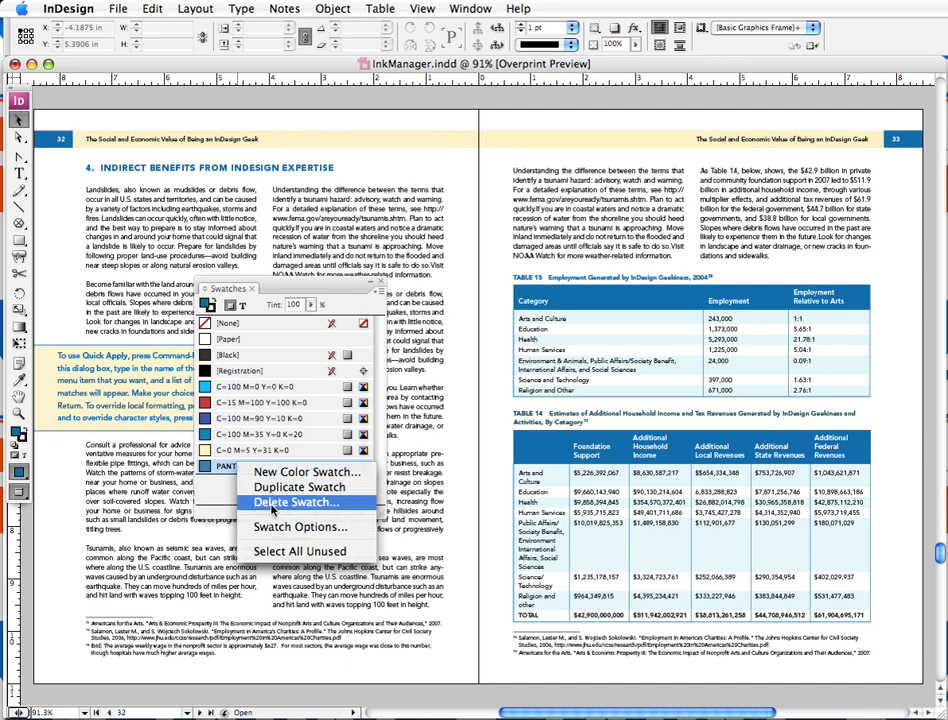
Step: Start deleting the Pantone swatch with an existing CMYK swatch as replacement, then cancel
click(296, 502)
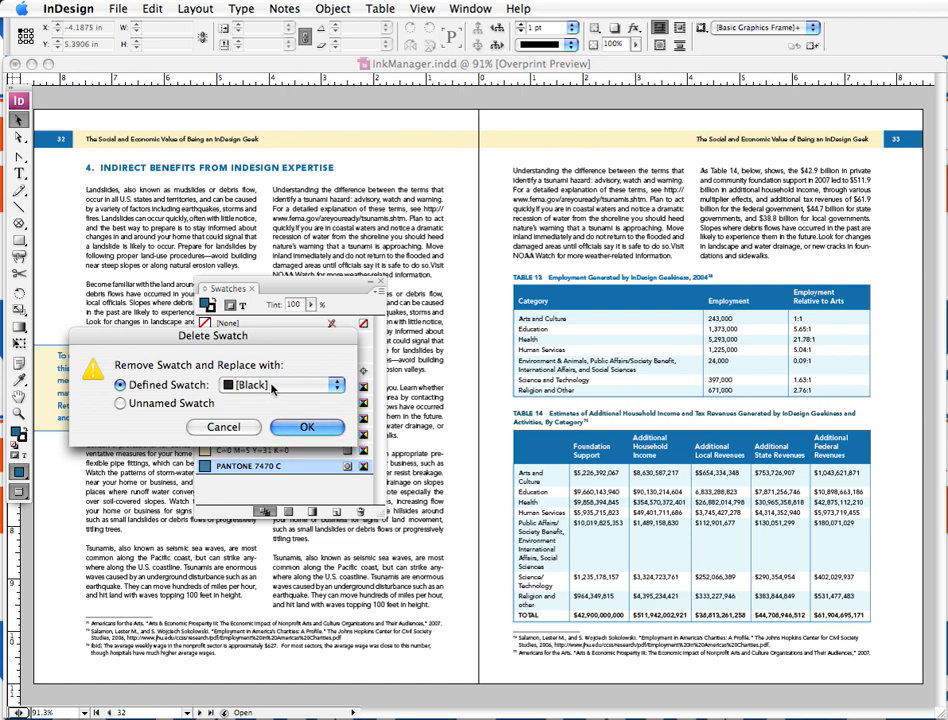
click(336, 384)
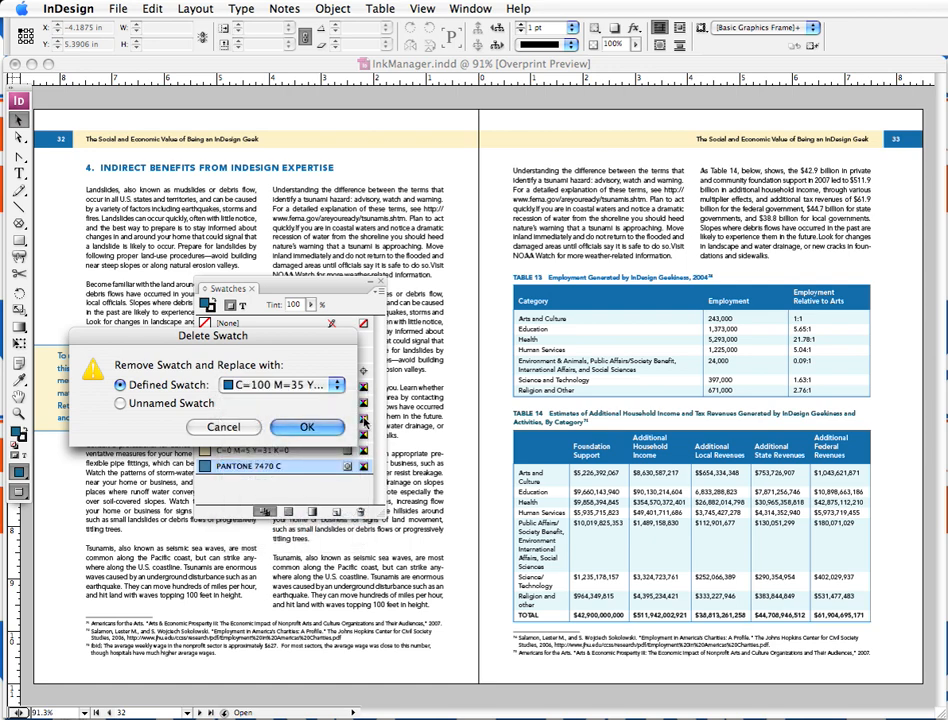
click(308, 428)
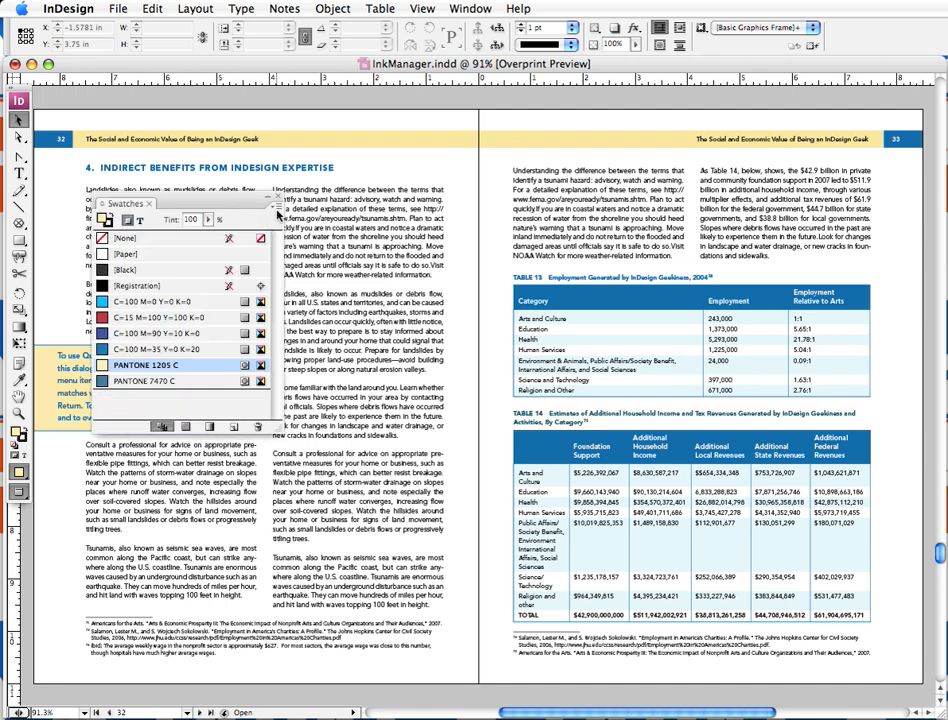
Step: In Ink Manager, tick All Spots to Process and select the PANTONE 7470 C ink
click(280, 204)
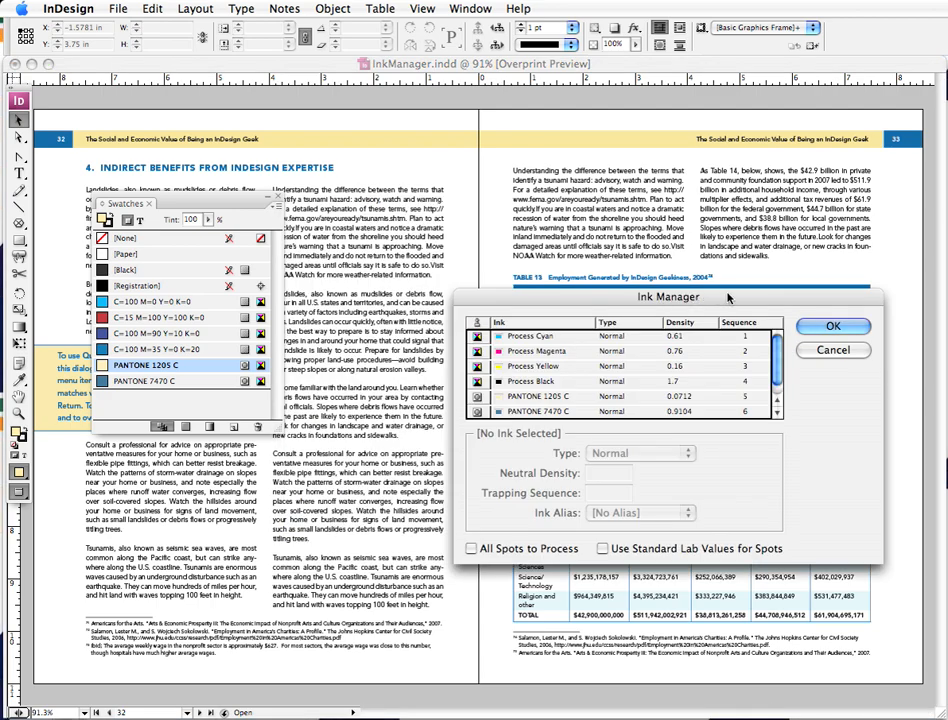
drag(668, 296, 266, 260)
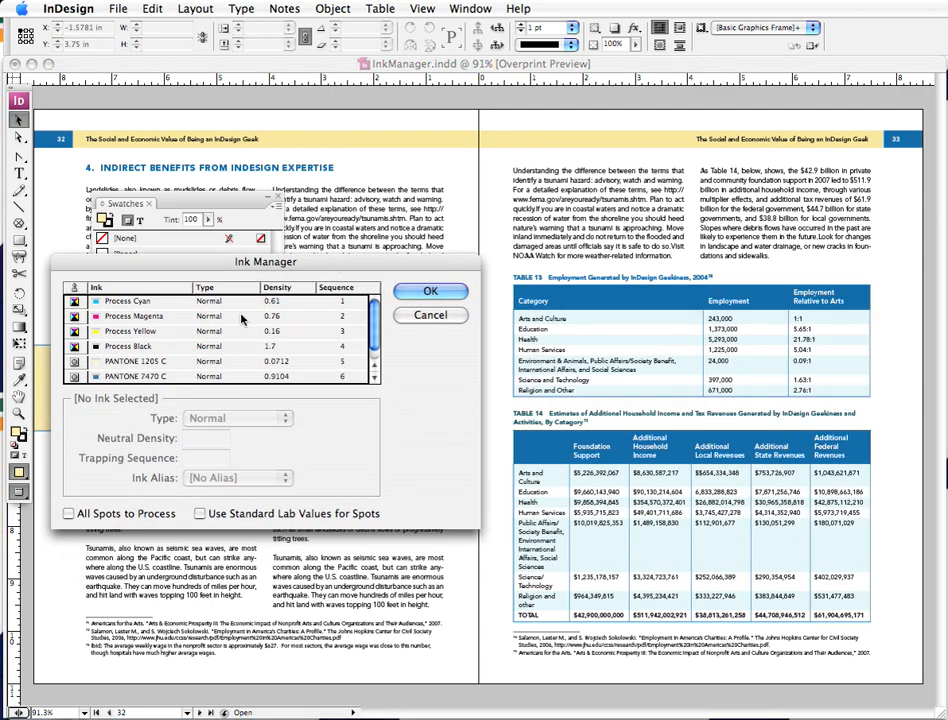
mouse_move(100, 368)
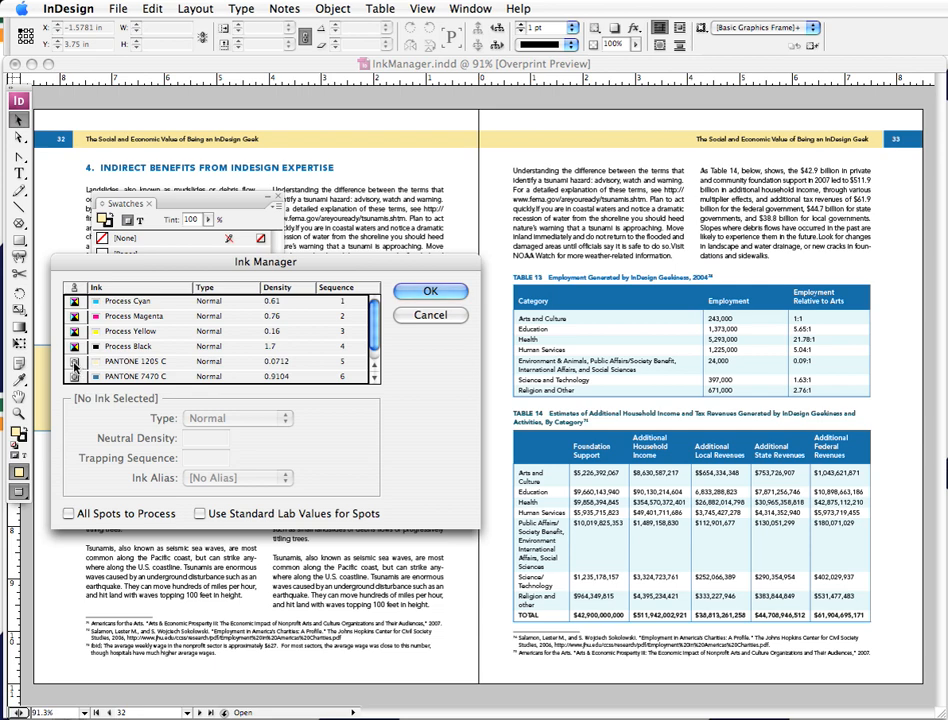
click(136, 360)
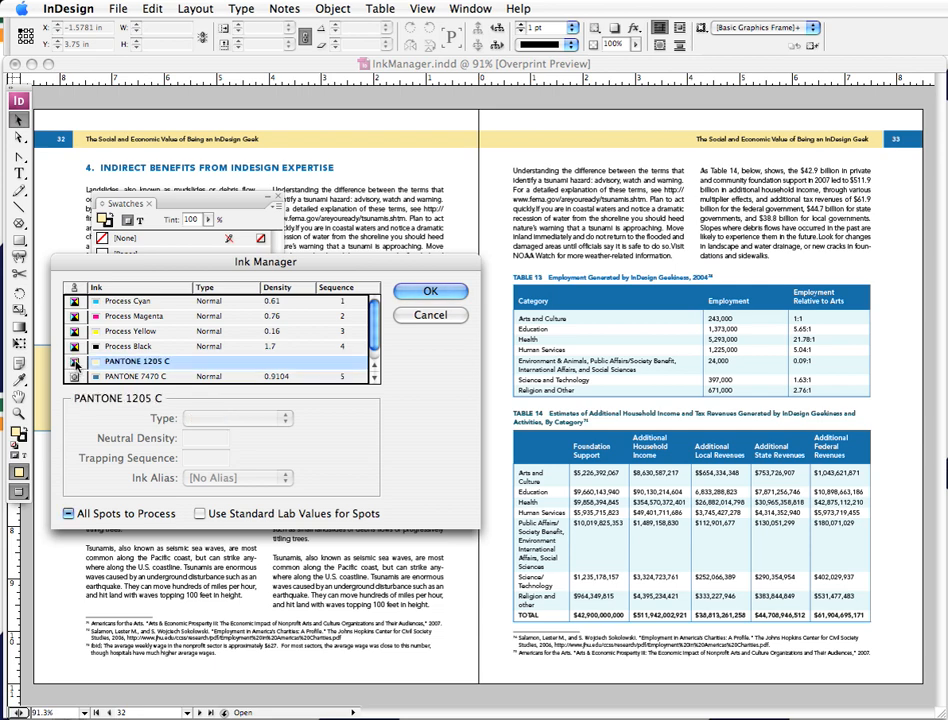
click(136, 376)
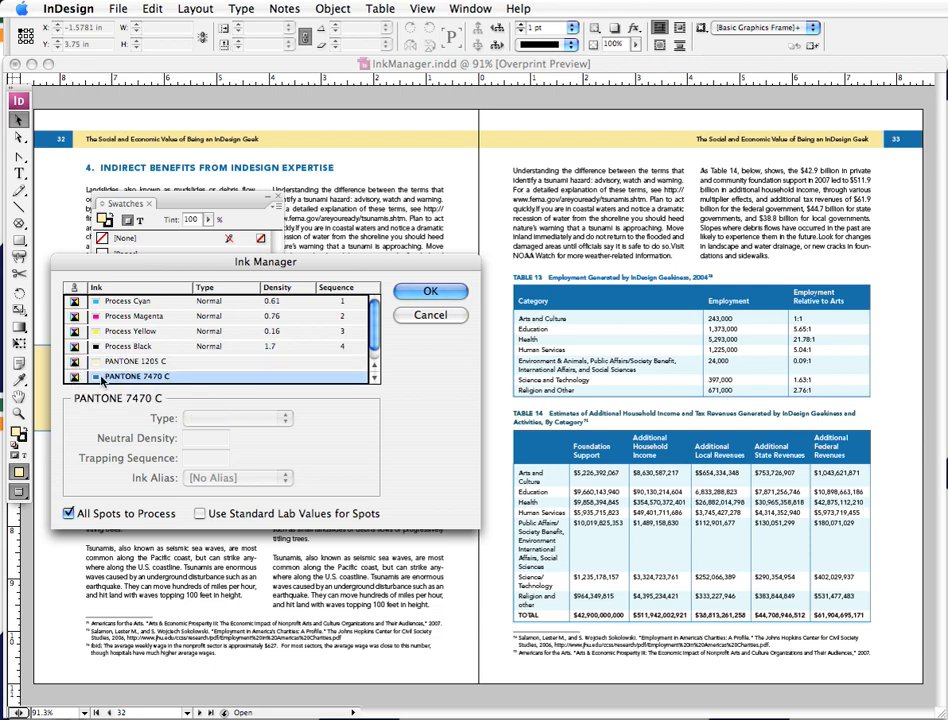